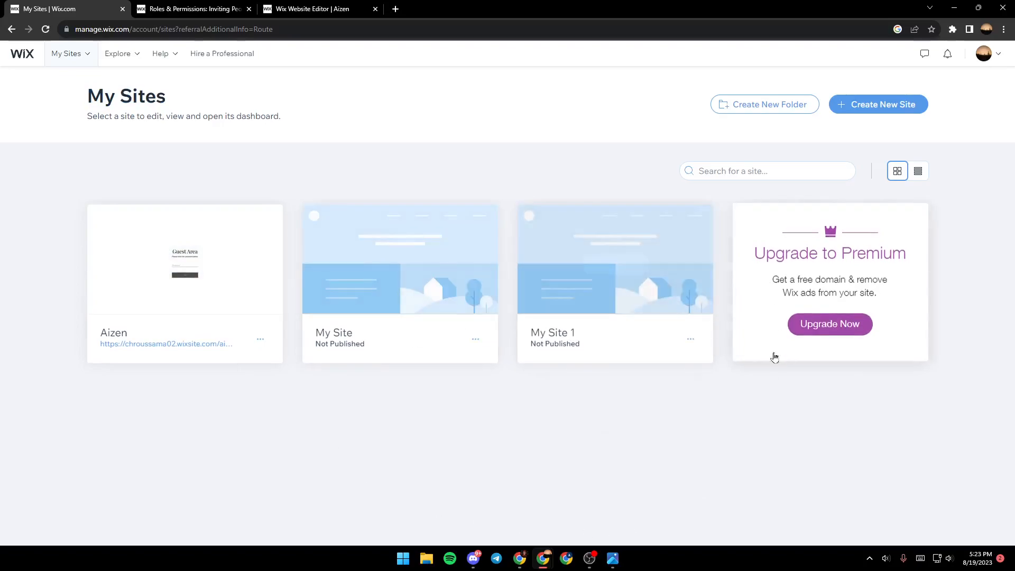
mouse_move(690, 338)
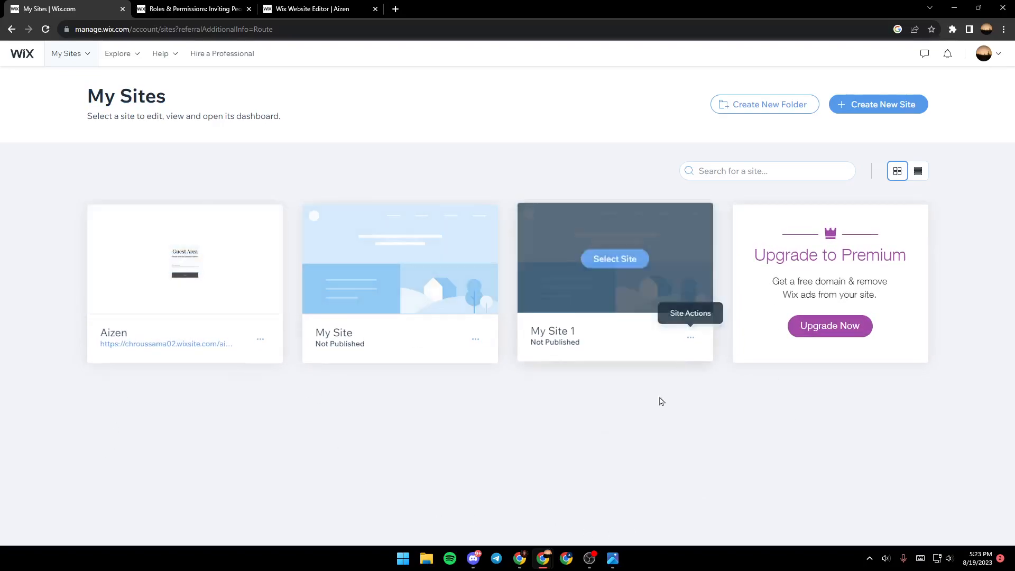
Step: Try site search and list/card views, then open Premium Subscriptions from the account menu
left_click(763, 171)
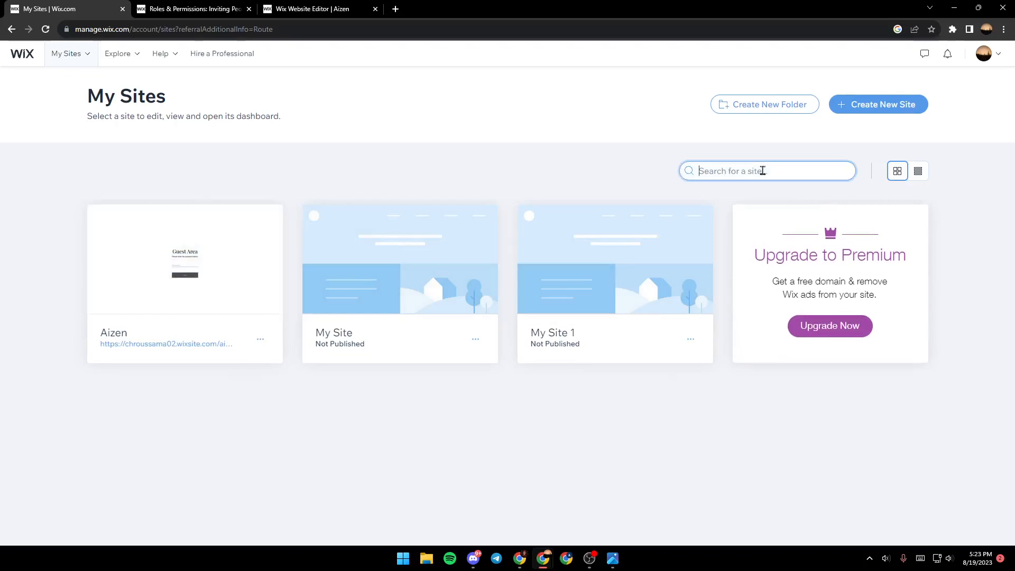
mouse_move(913, 184)
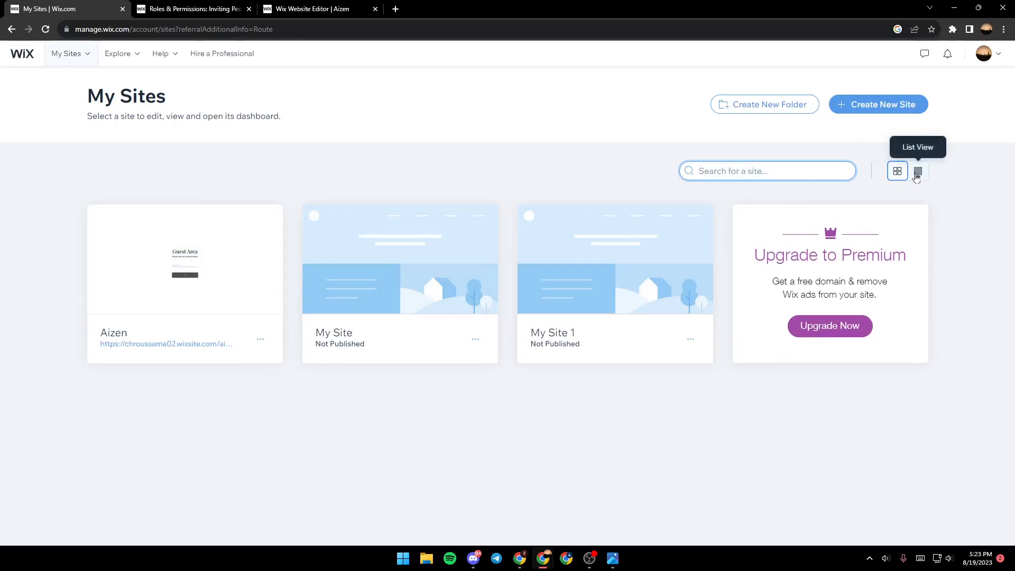
left_click(917, 170)
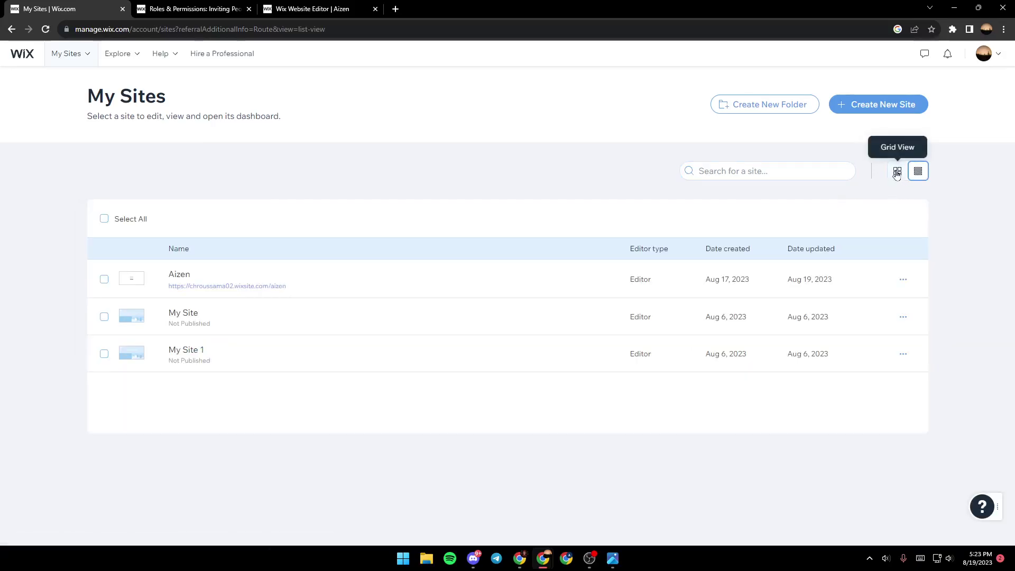
left_click(897, 170)
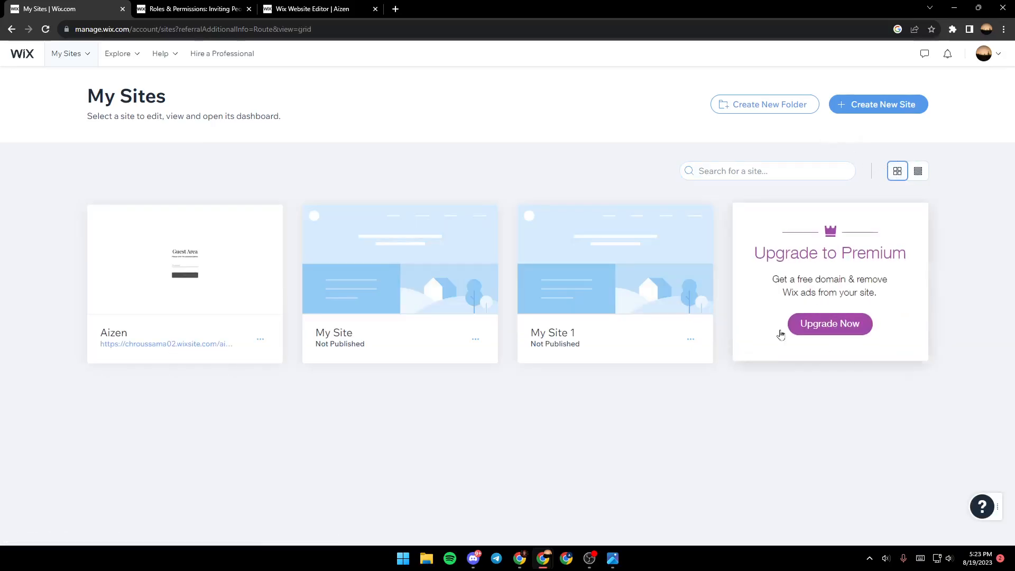
mouse_move(603, 305)
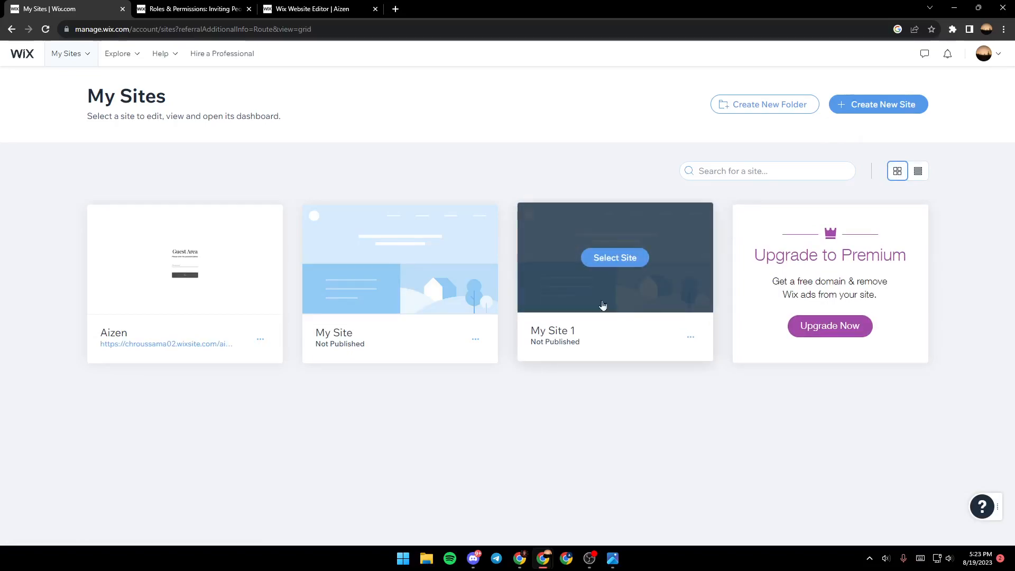
mouse_move(536, 315)
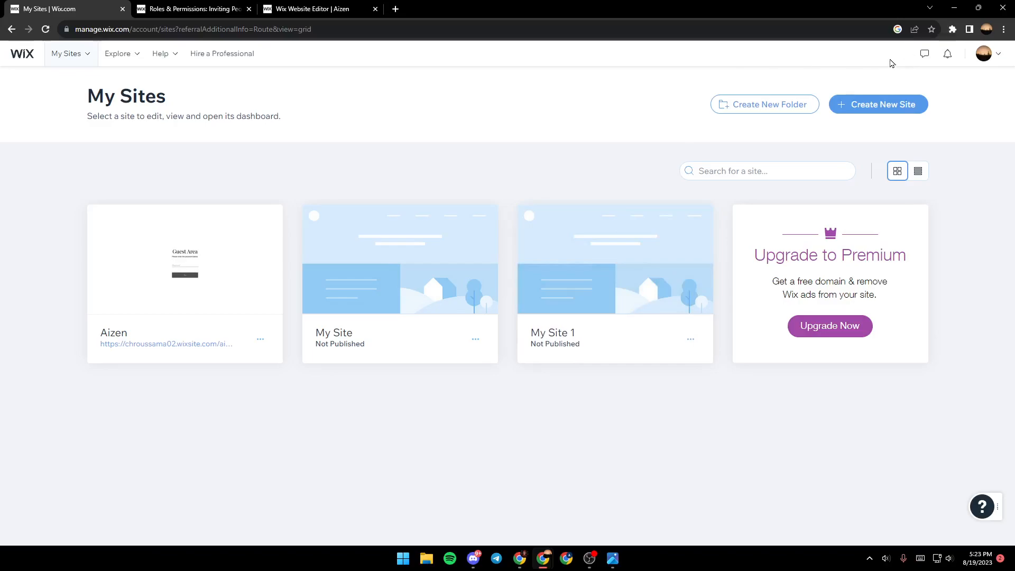
mouse_move(985, 56)
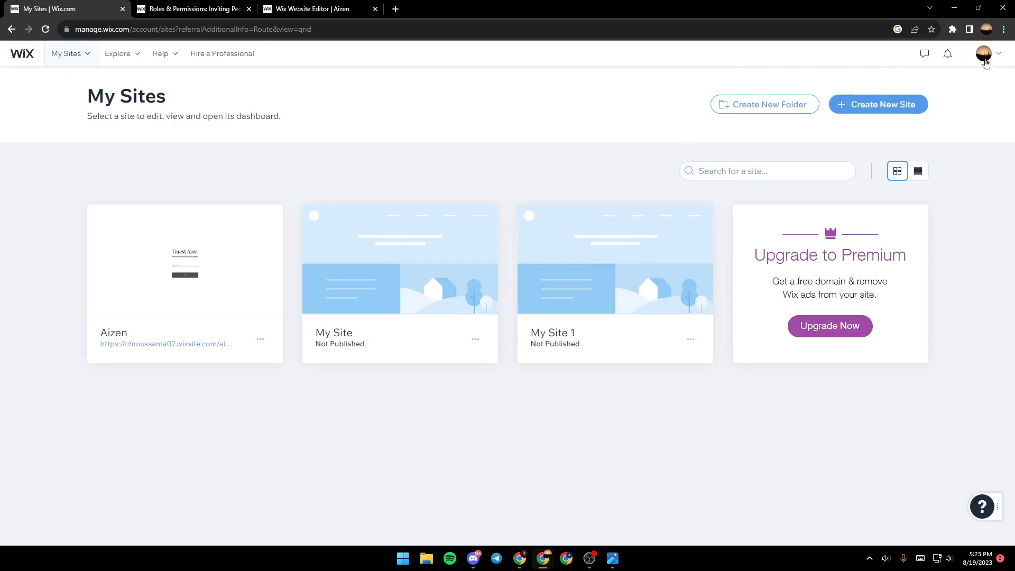
left_click(984, 53)
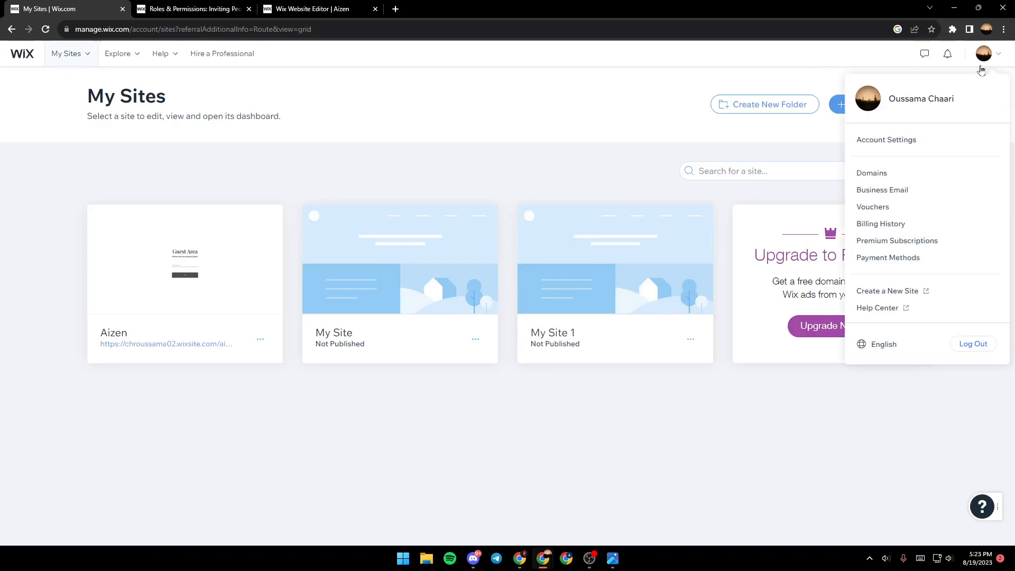
mouse_move(897, 240)
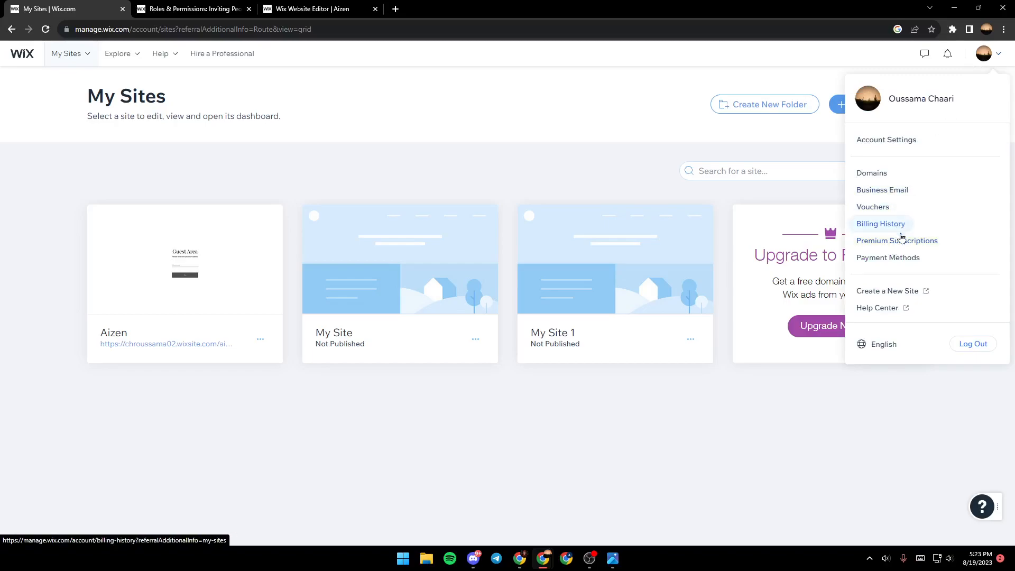
left_click(897, 241)
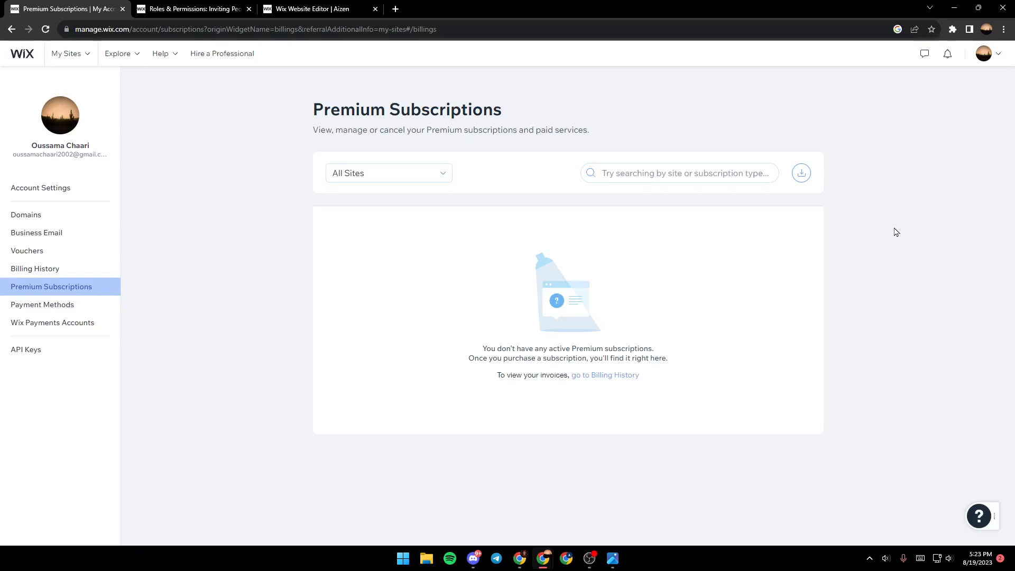
mouse_move(628, 239)
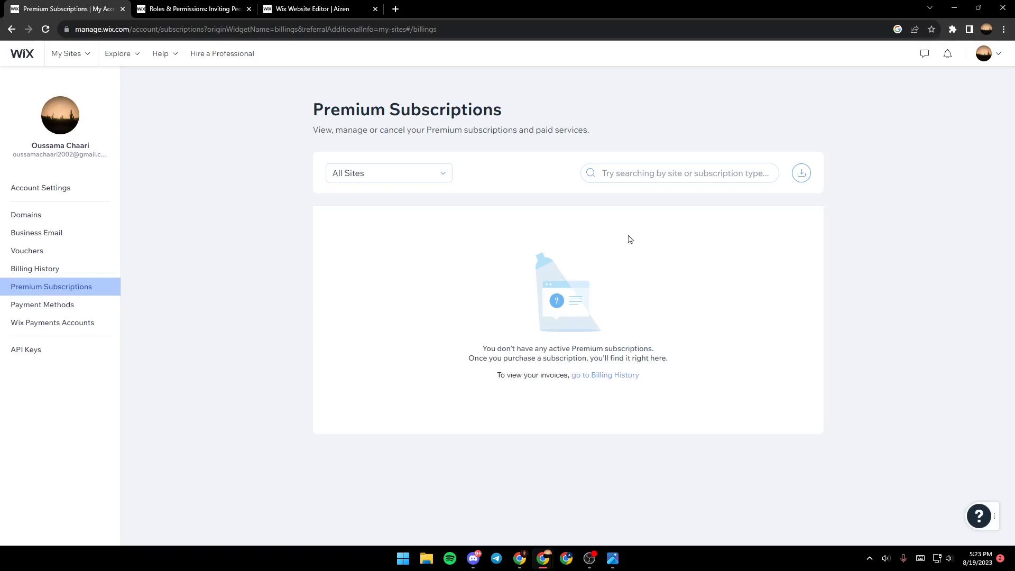
mouse_move(460, 335)
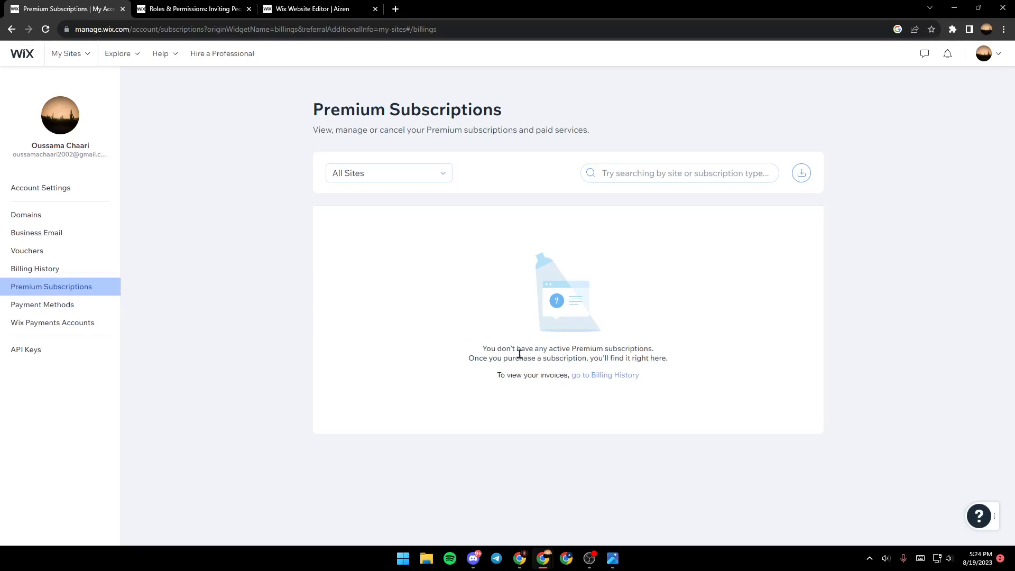
mouse_move(694, 247)
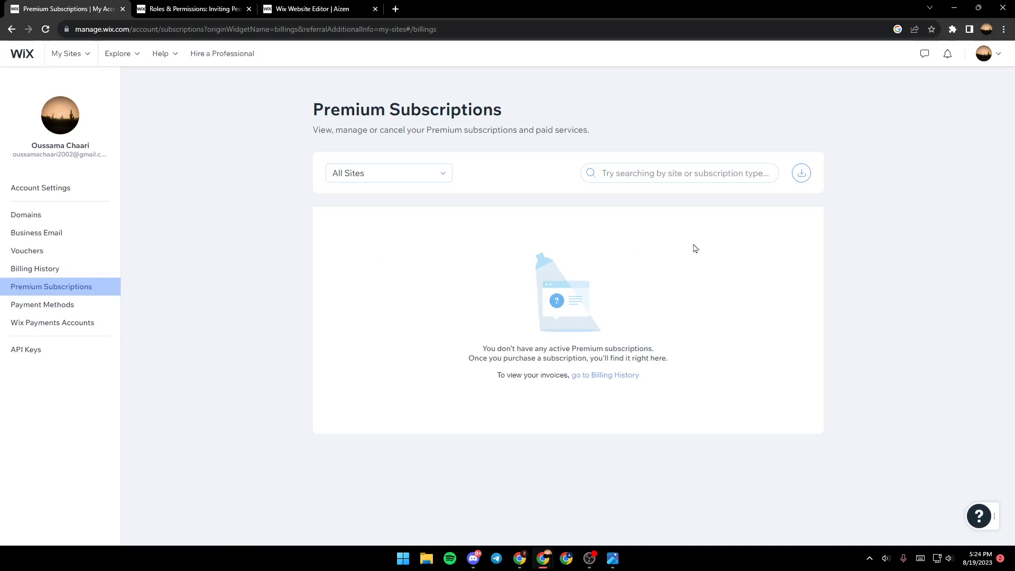
mouse_move(730, 229)
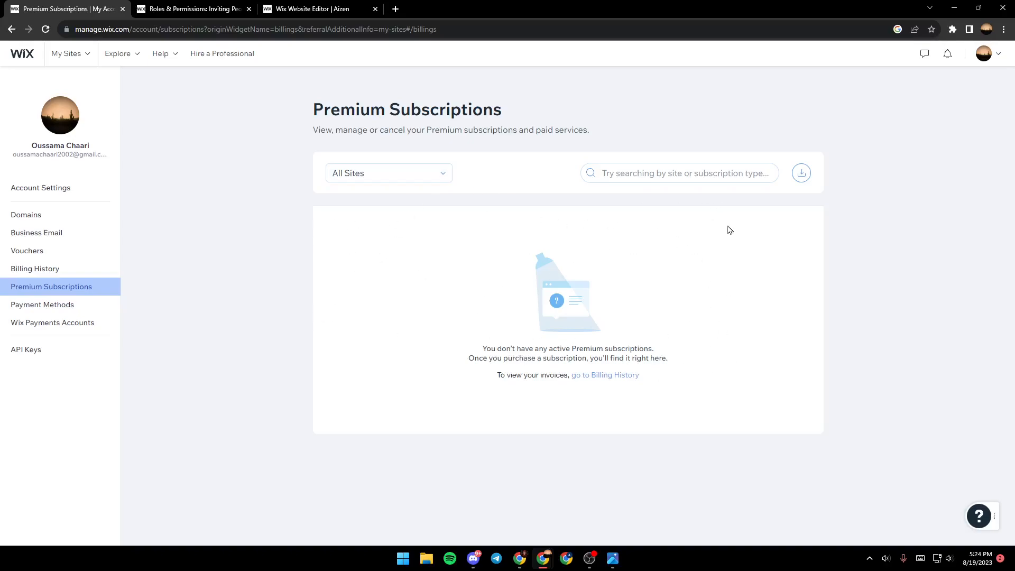
mouse_move(583, 233)
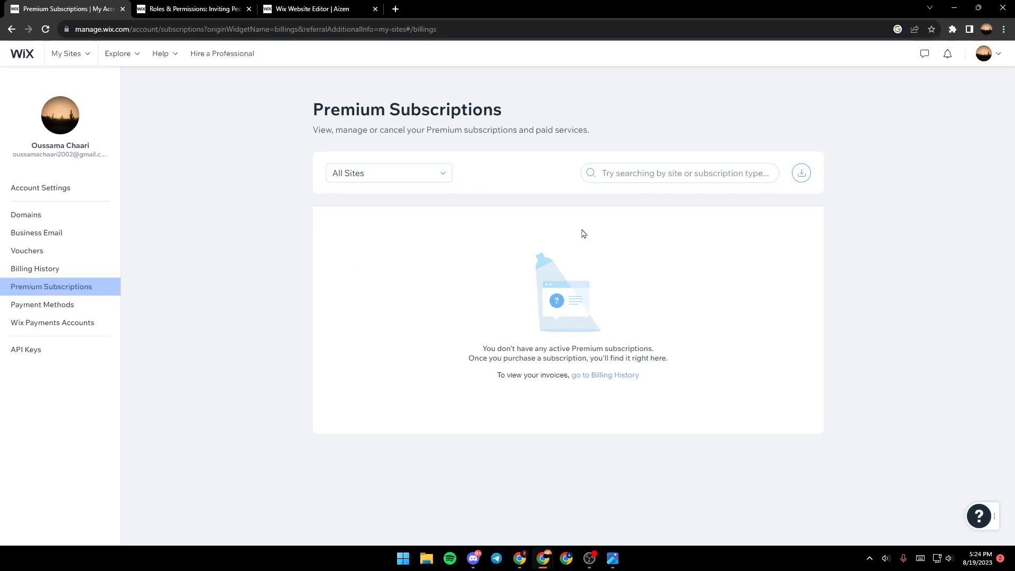
mouse_move(717, 235)
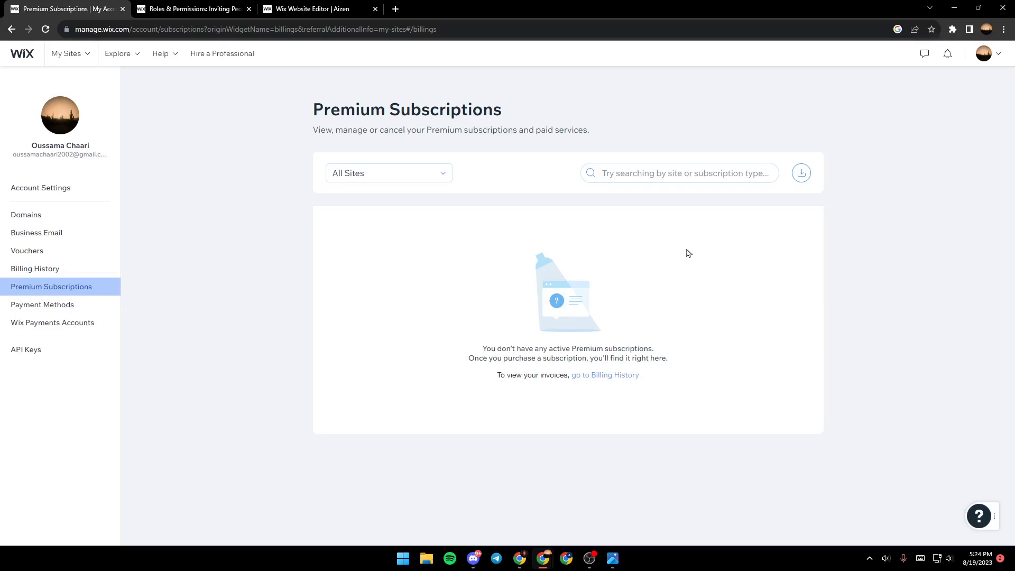
mouse_move(762, 282)
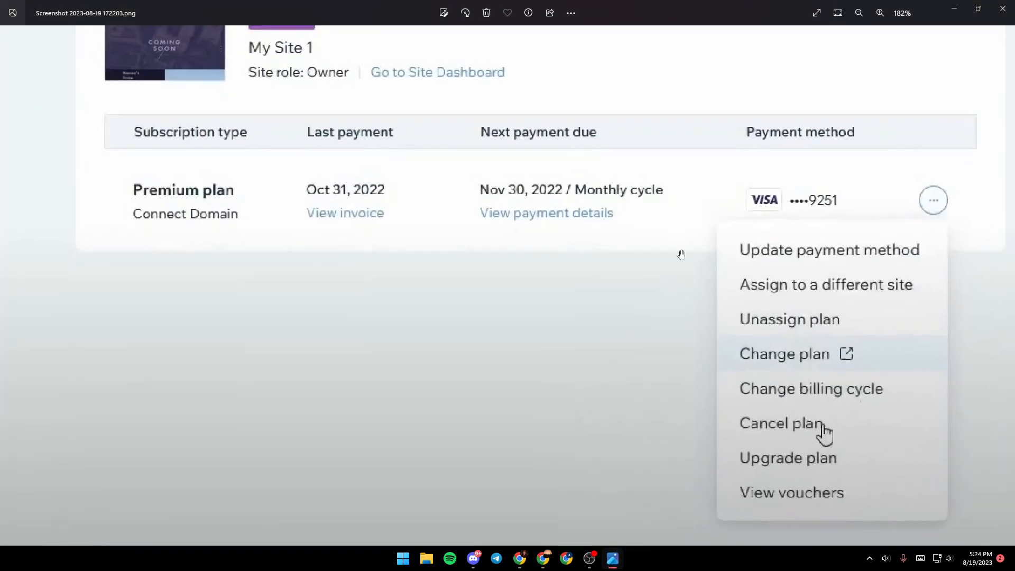
mouse_move(201, 244)
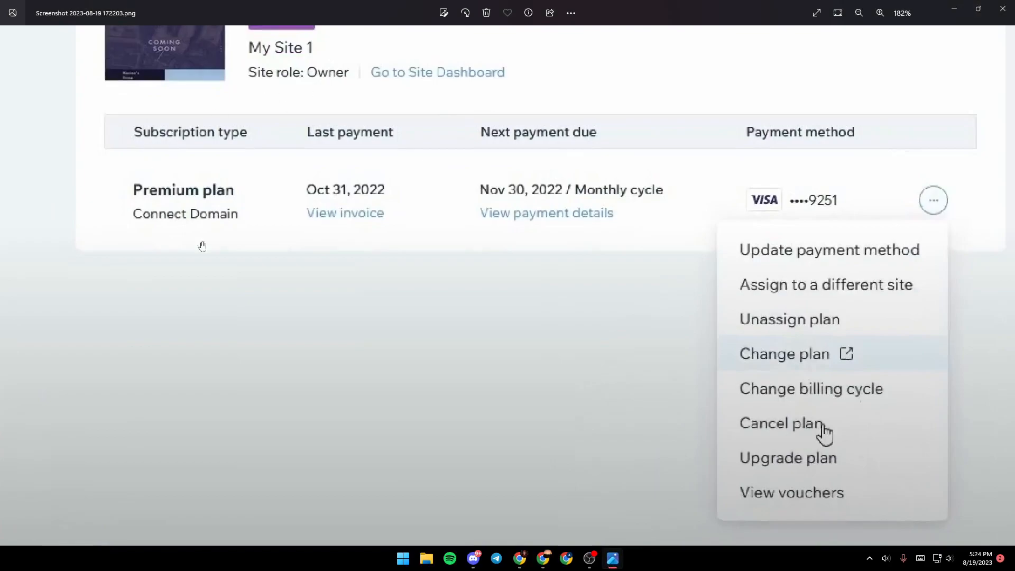
mouse_move(583, 139)
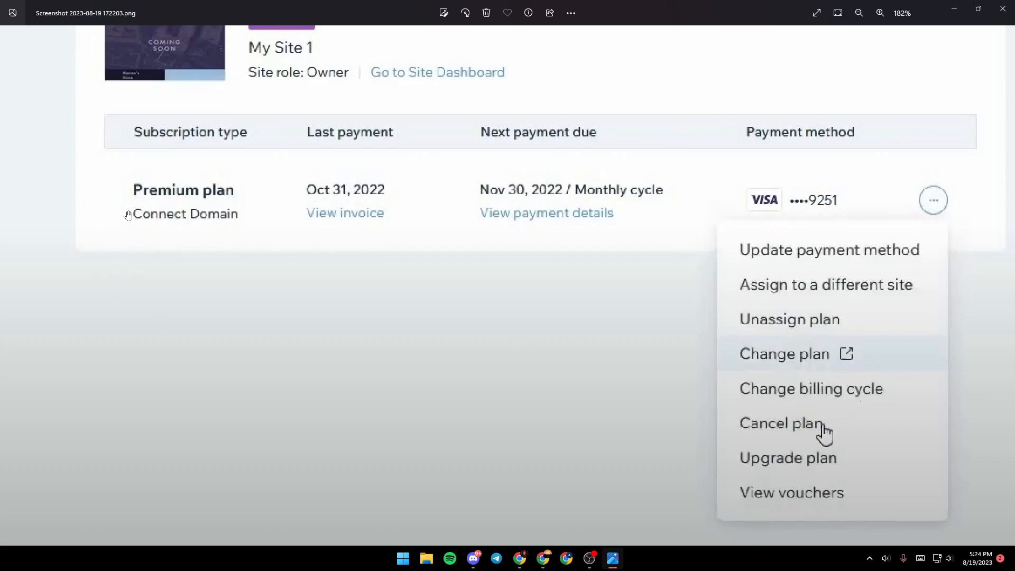
mouse_move(166, 169)
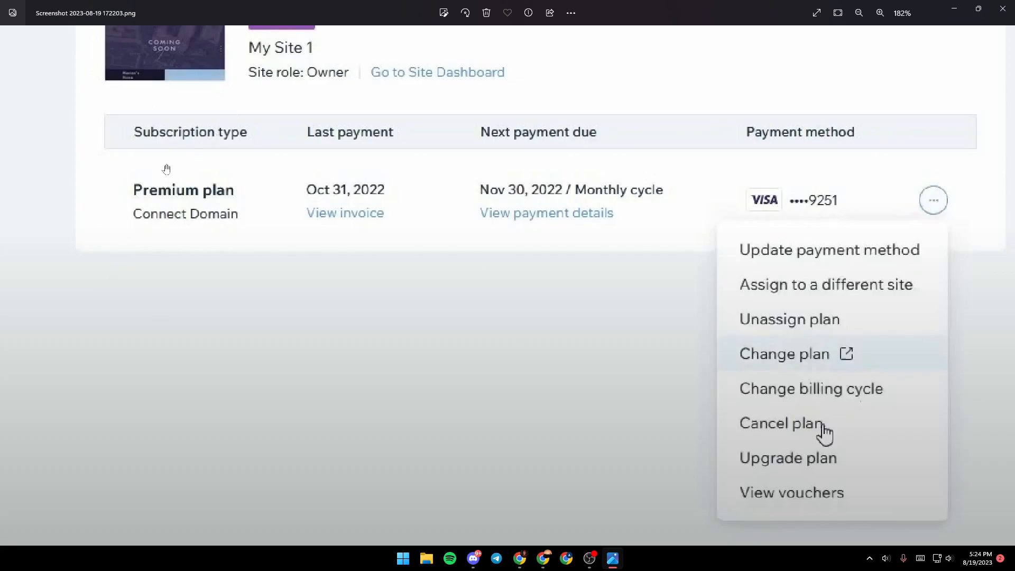
mouse_move(143, 203)
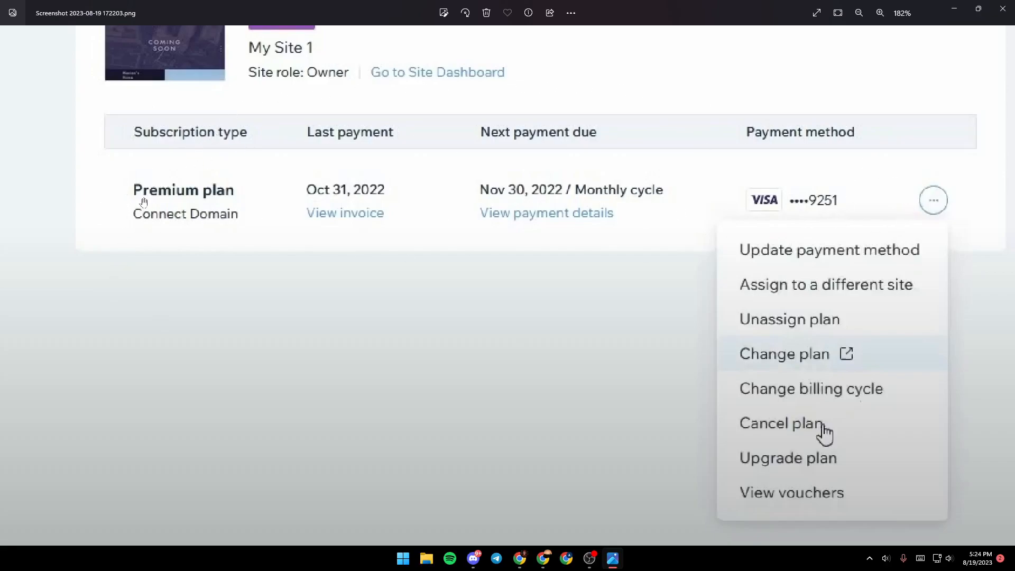
mouse_move(357, 202)
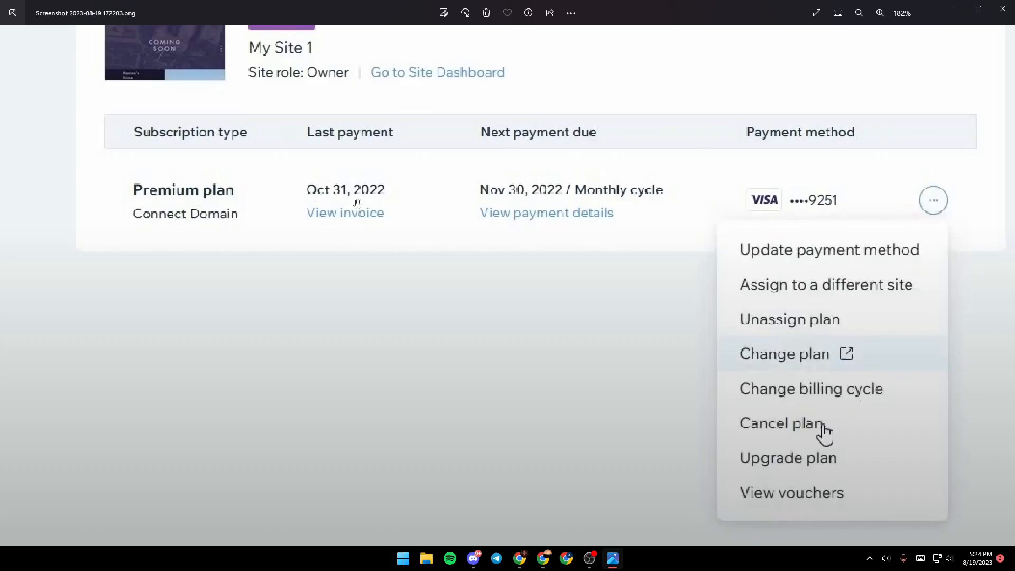
mouse_move(513, 204)
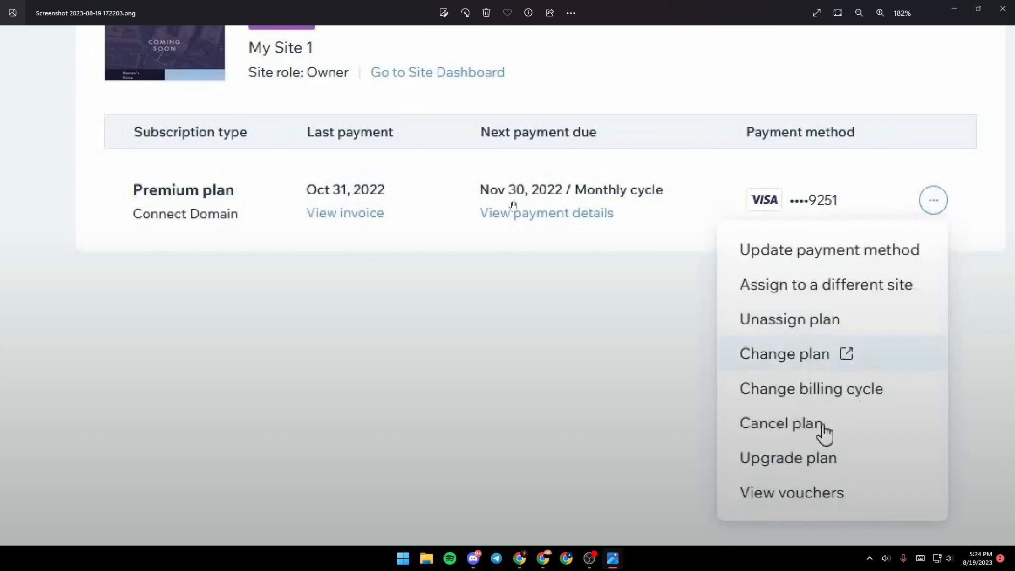
mouse_move(933, 195)
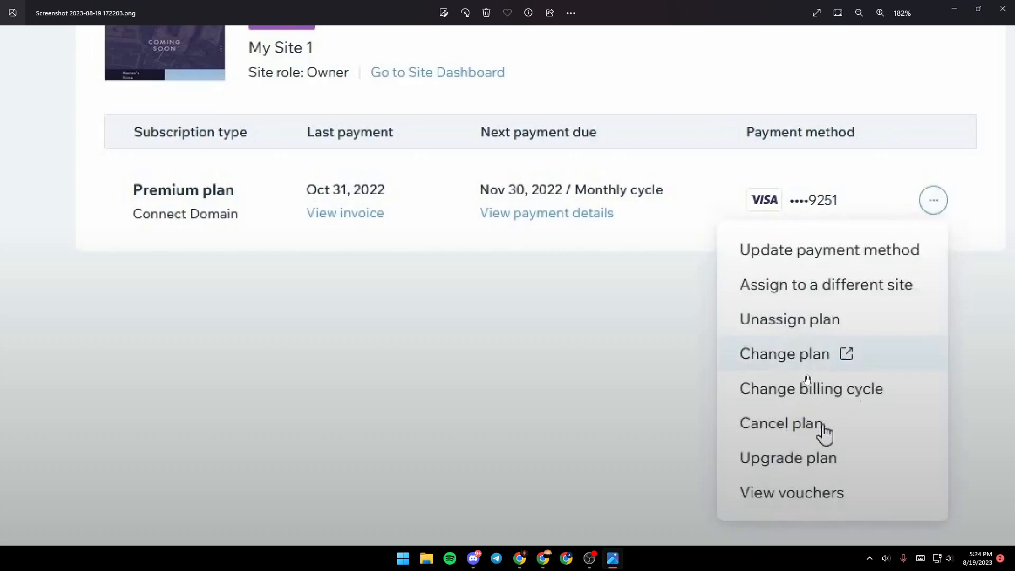
mouse_move(557, 531)
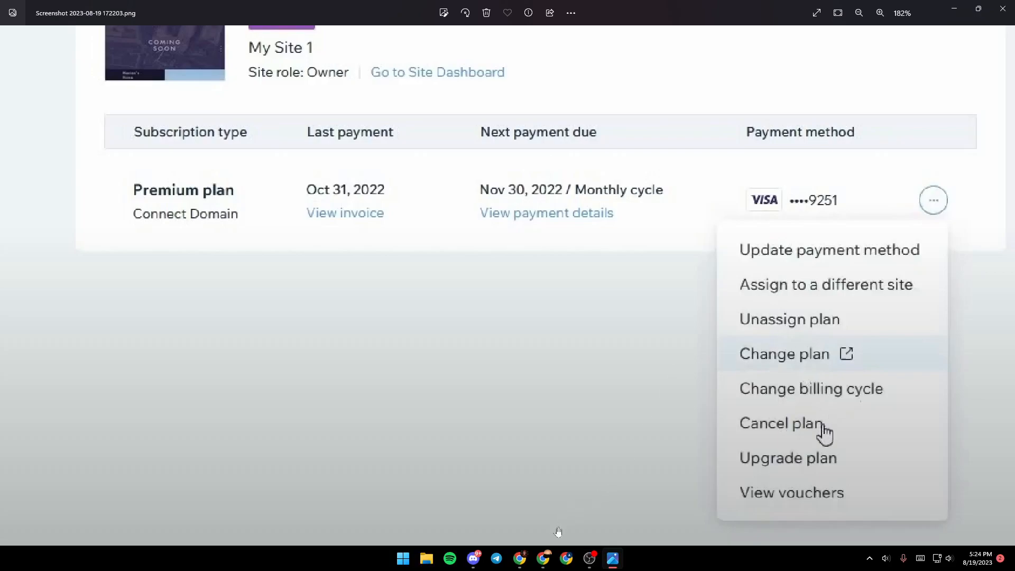
mouse_move(636, 431)
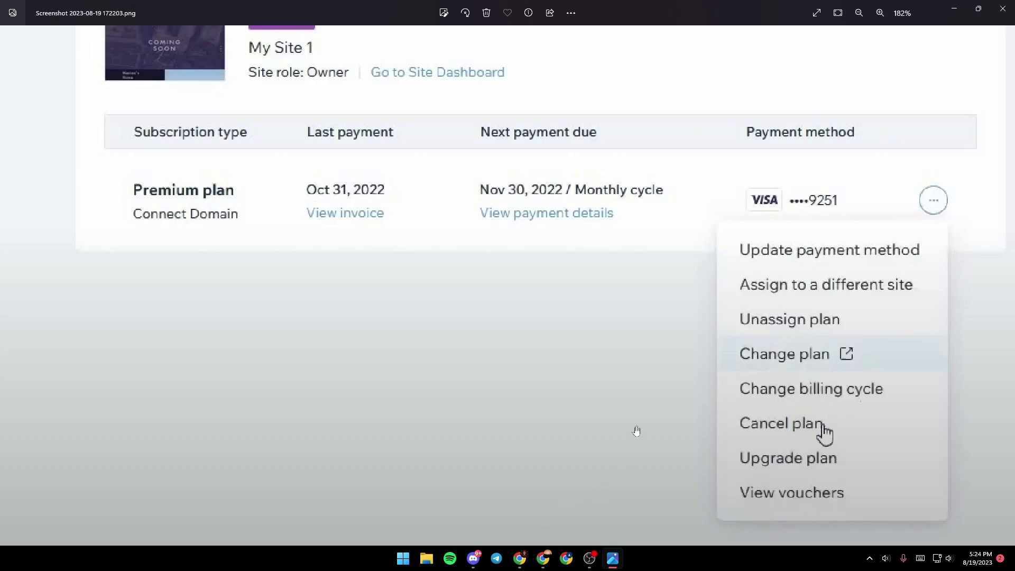